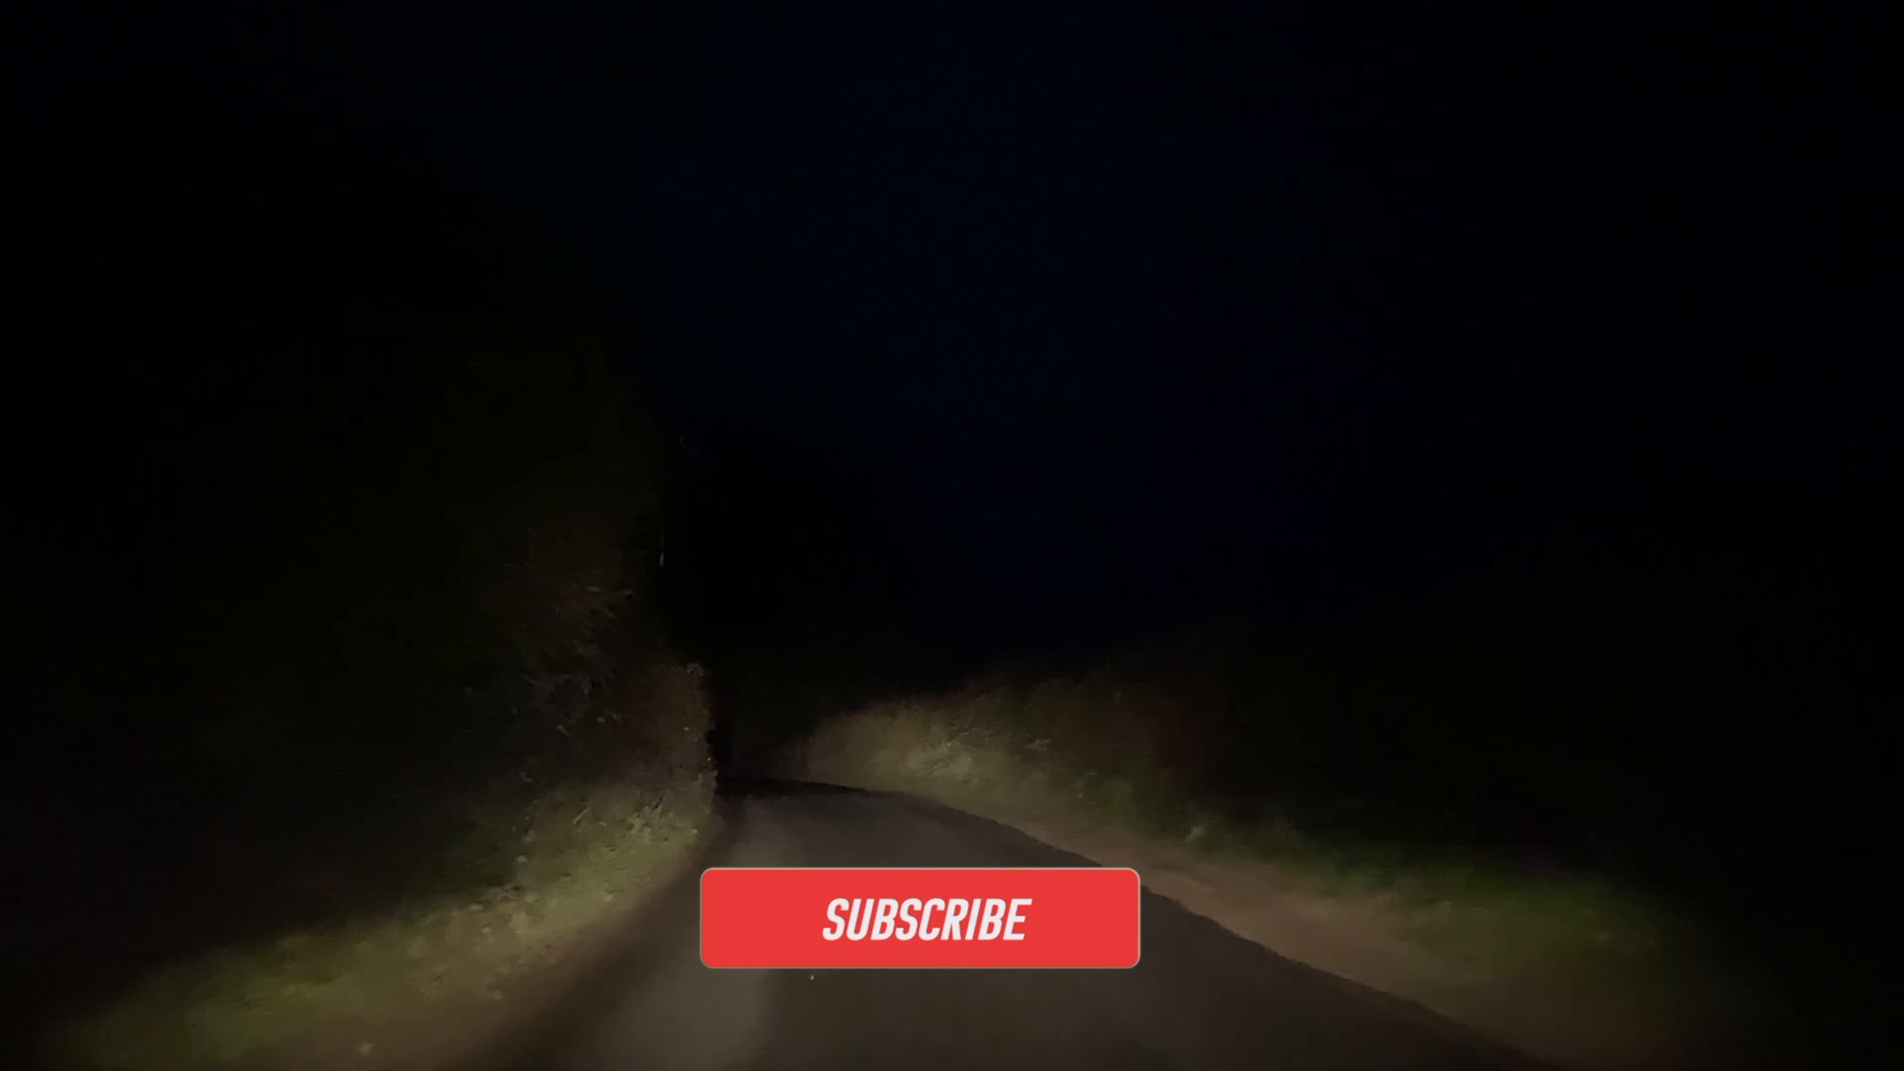
click(920, 918)
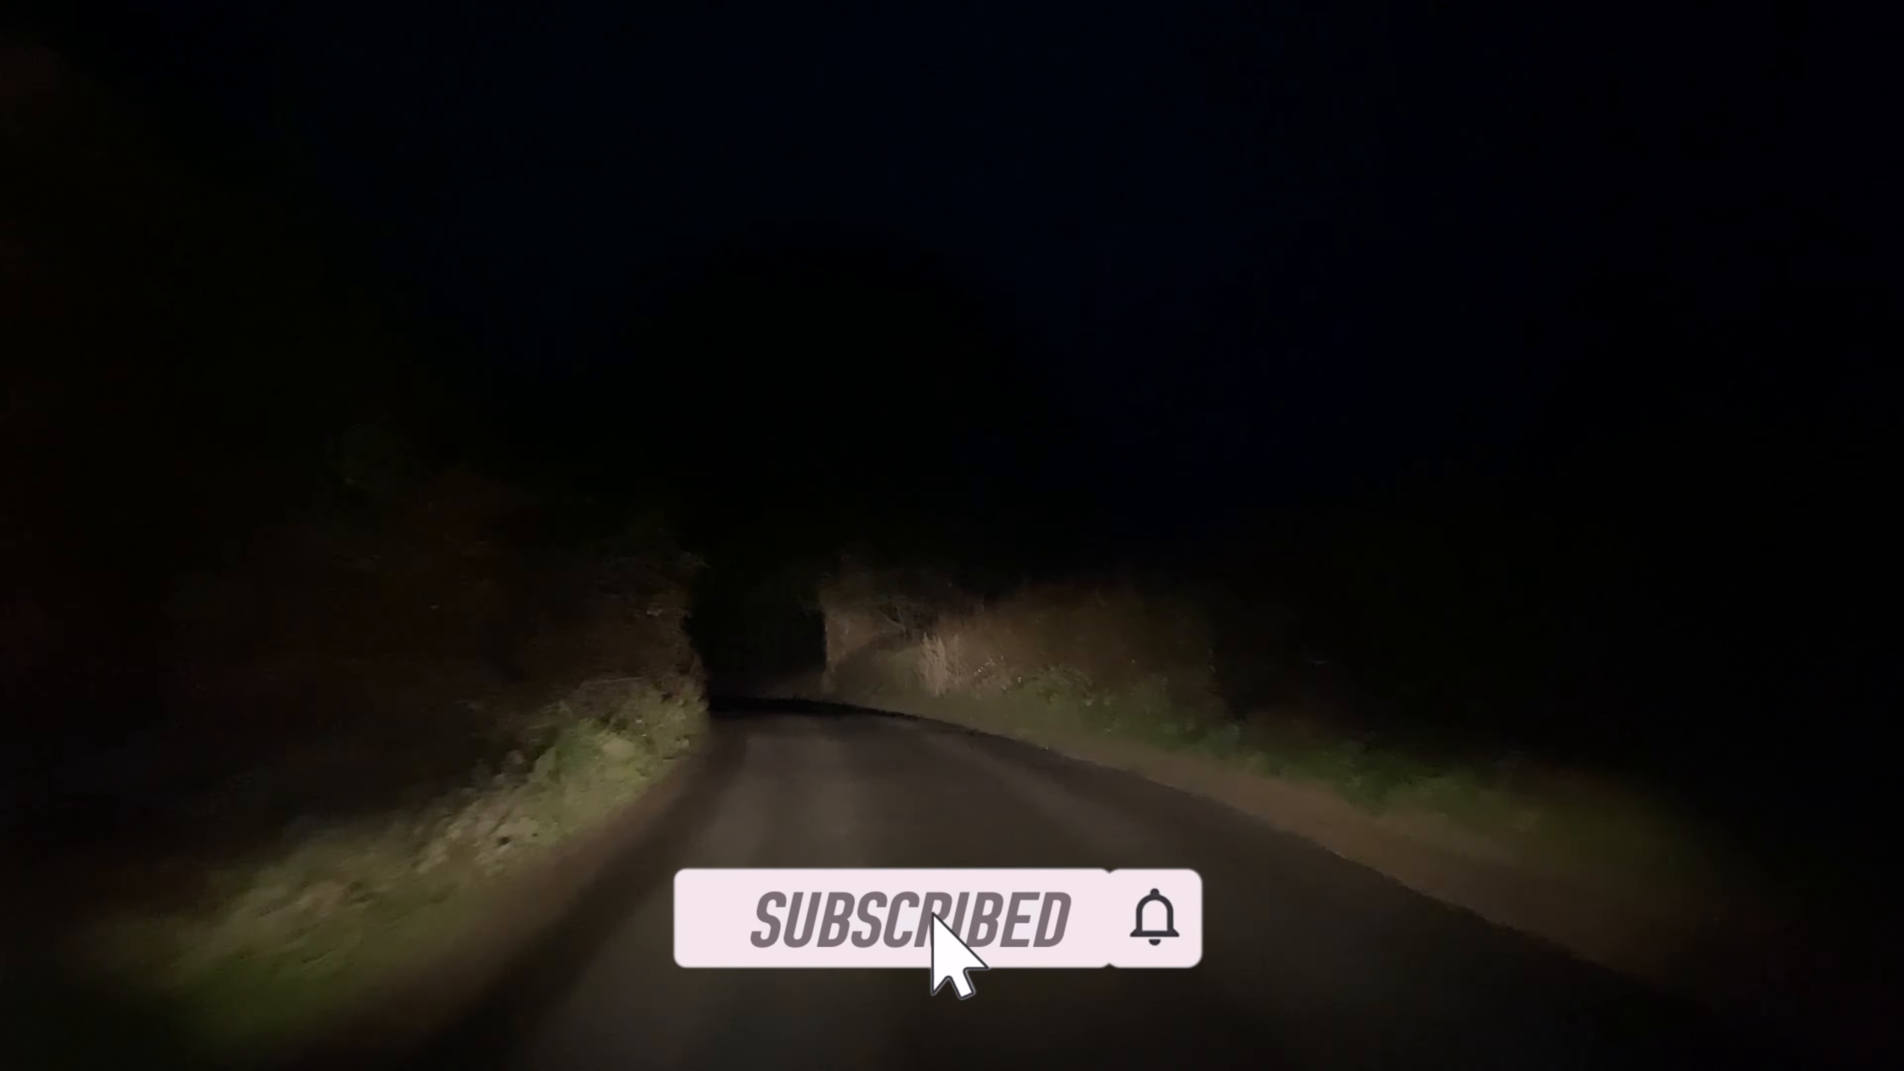